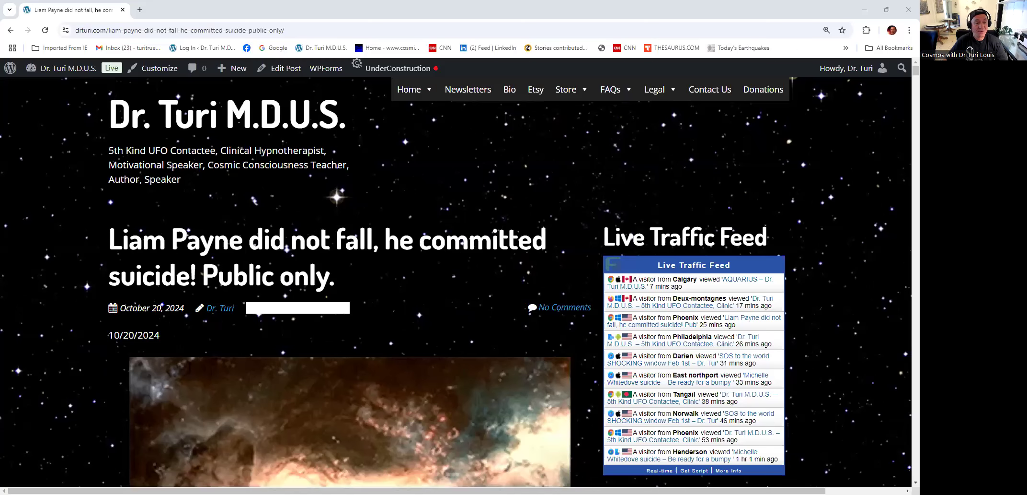
{"action": "scroll", "scroll_direction": "down", "scroll_amount": 3}
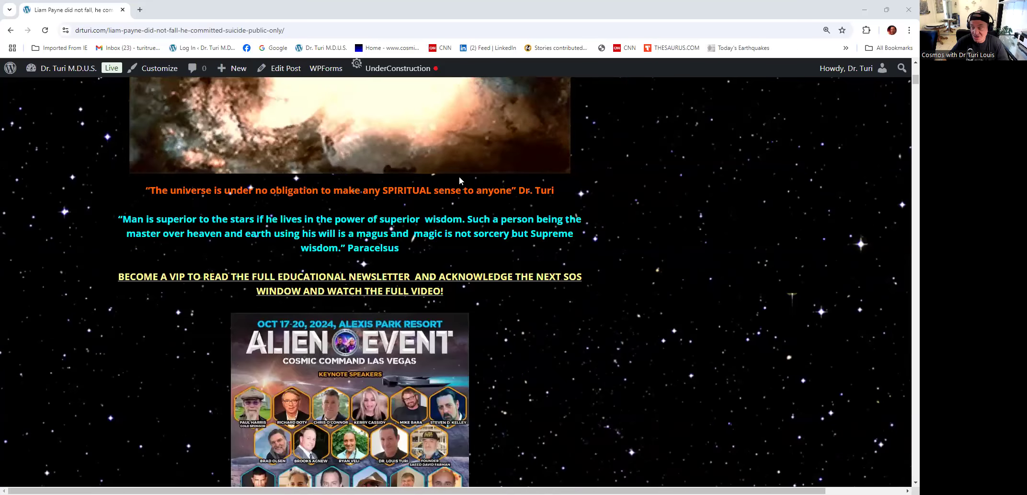
{"action": "scroll", "scroll_direction": "up", "scroll_amount": 3}
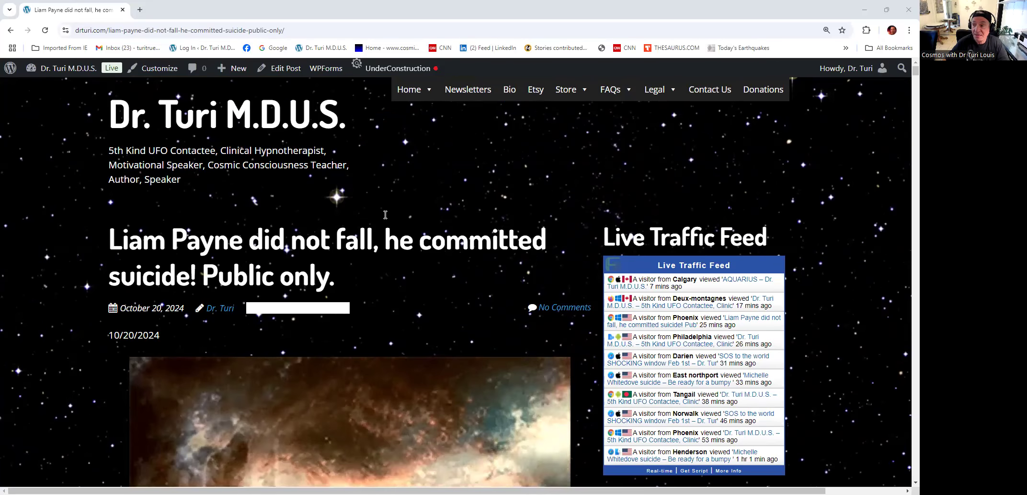
{"action": "scroll", "scroll_direction": "down", "scroll_amount": 3}
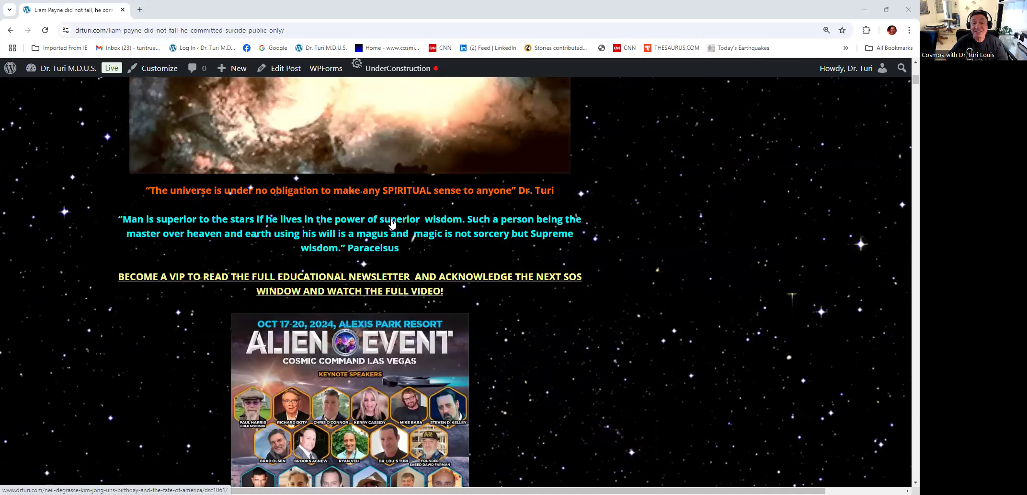
{"action": "scroll", "scroll_direction": "down", "scroll_amount": 3}
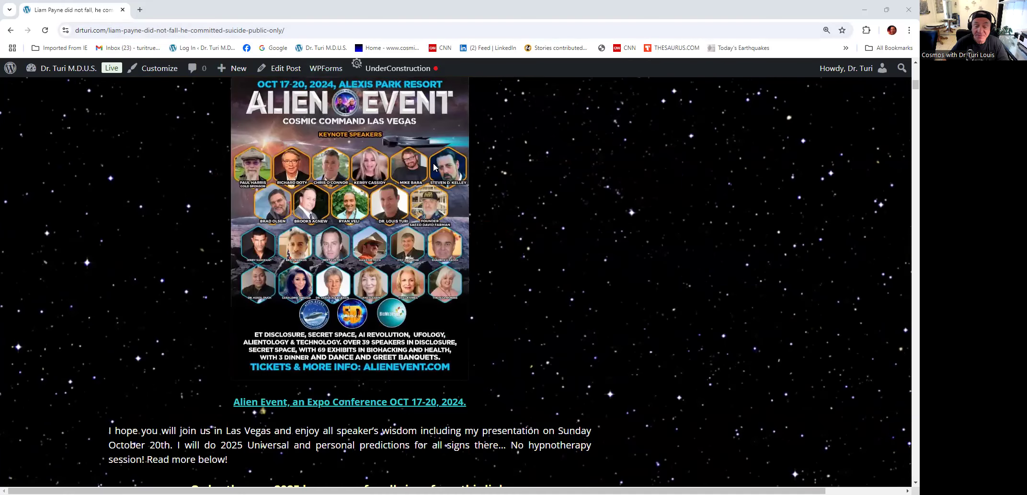
{"action": "mouse_move", "coordinate": [373, 184]}
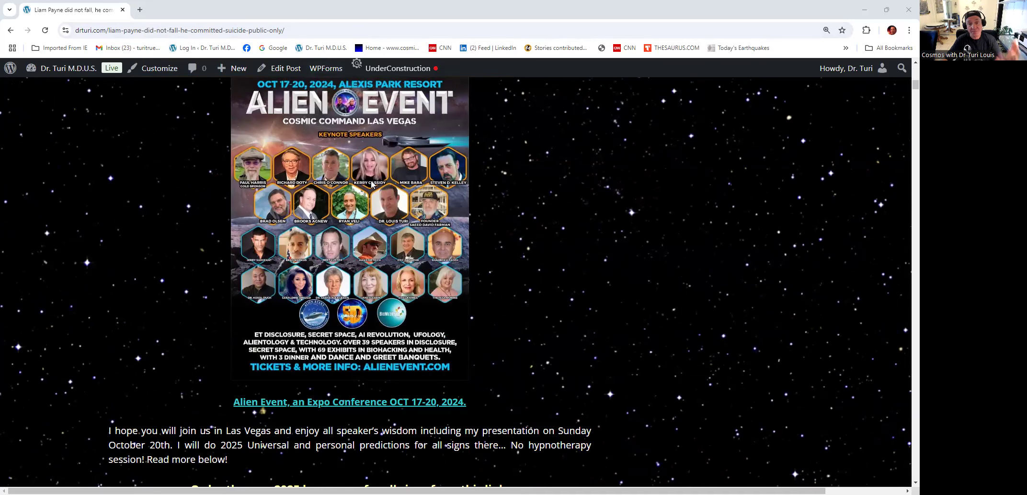
{"action": "mouse_move", "coordinate": [571, 216]}
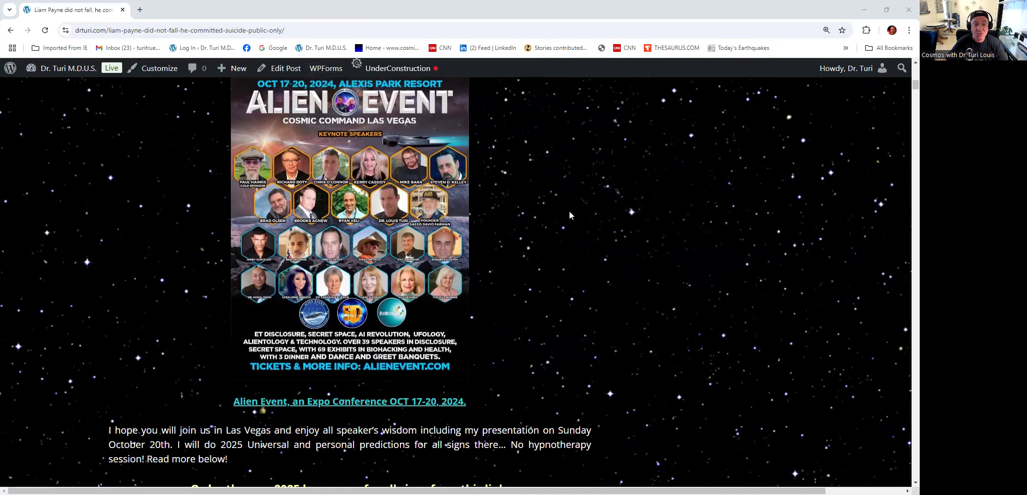
{"action": "scroll", "scroll_direction": "down", "scroll_amount": 3}
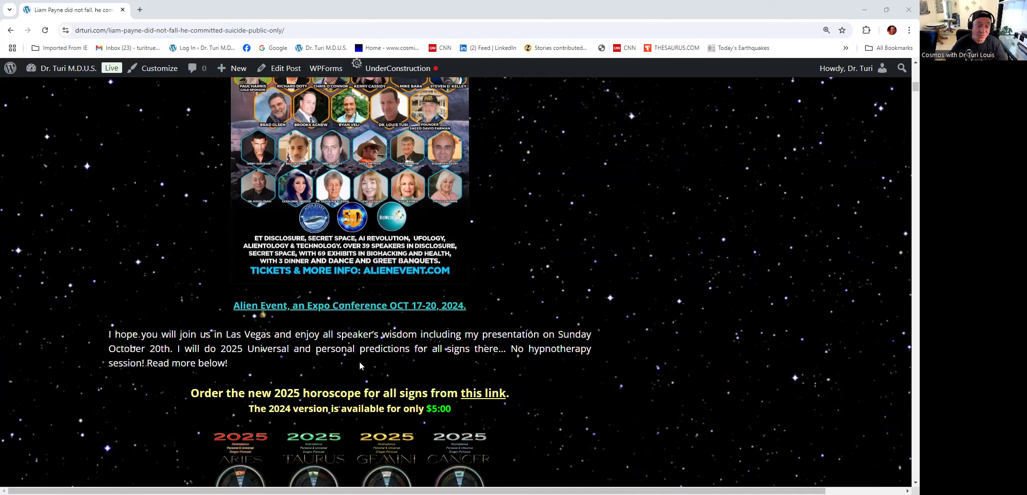
{"action": "scroll", "scroll_direction": "down", "scroll_amount": 3}
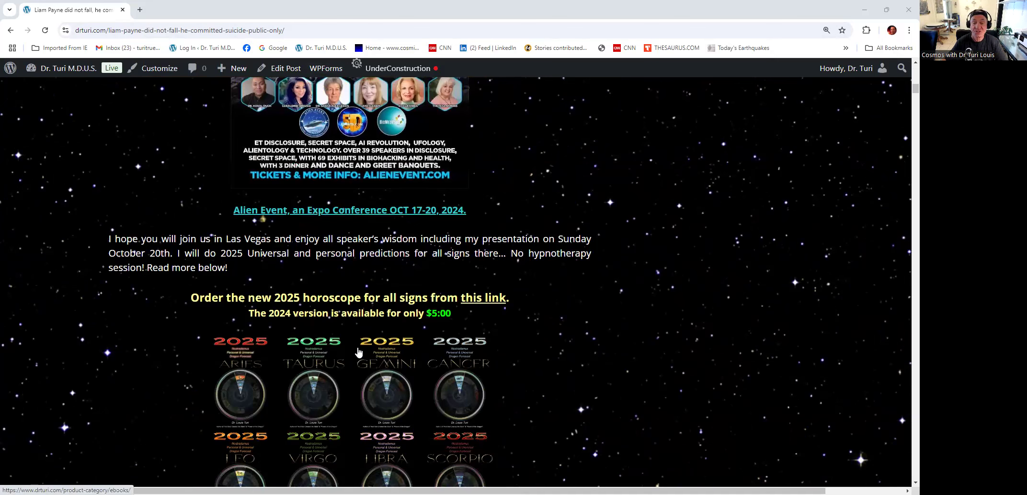
{"action": "mouse_move", "coordinate": [517, 306]}
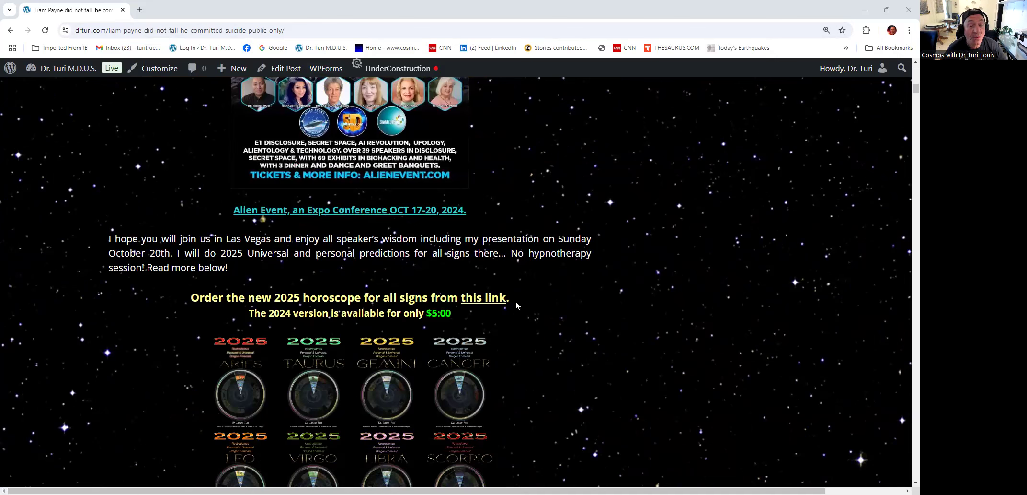
{"action": "scroll", "scroll_direction": "down", "scroll_amount": 3}
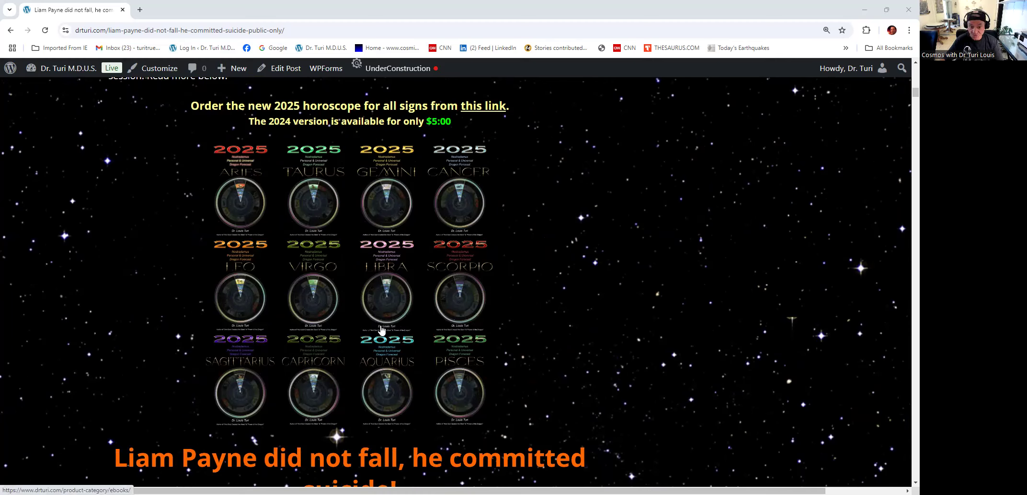
{"action": "mouse_move", "coordinate": [421, 317]}
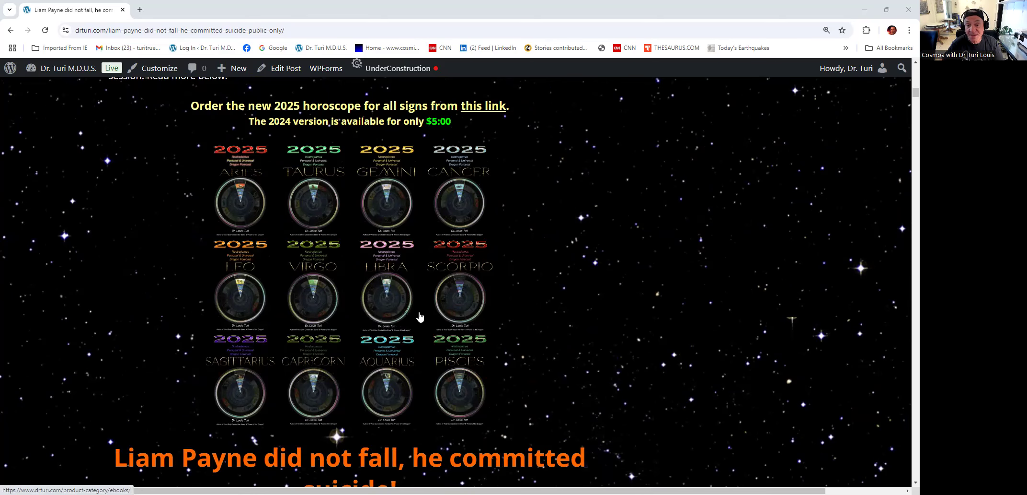
{"action": "scroll", "scroll_direction": "down", "scroll_amount": 3}
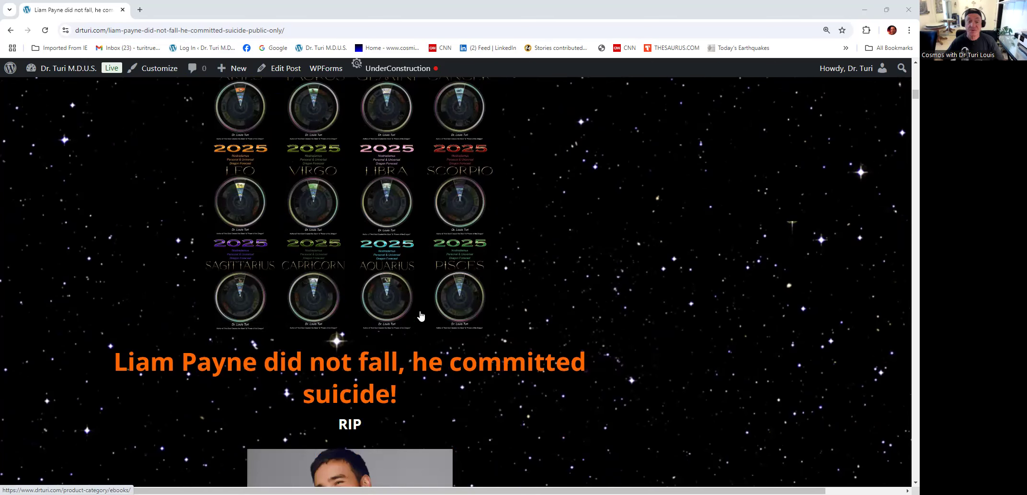
{"action": "scroll", "scroll_direction": "down", "scroll_amount": 3}
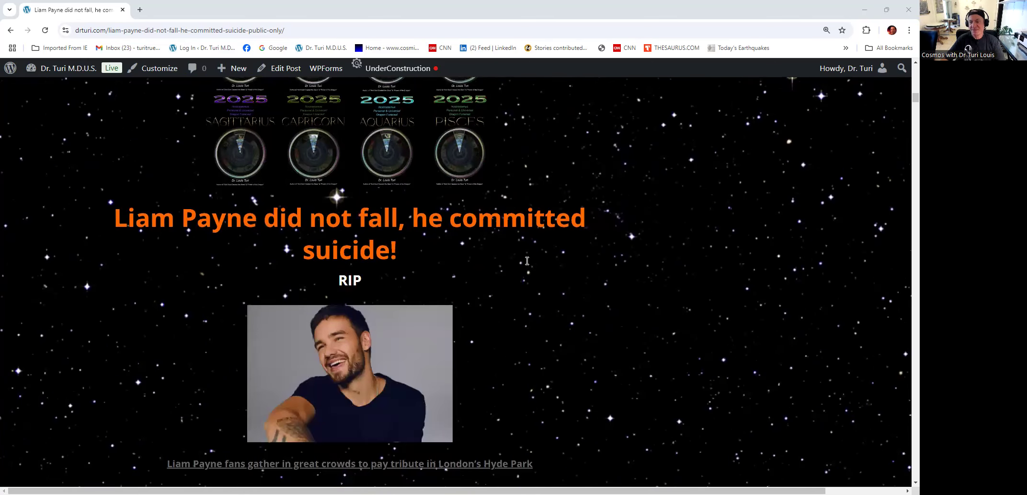
{"action": "scroll", "scroll_direction": "down", "scroll_amount": 3}
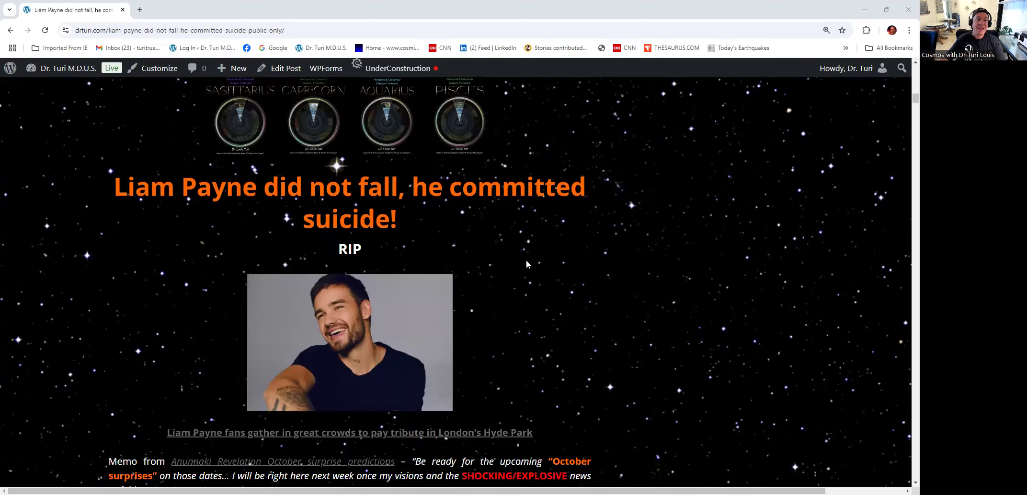
{"action": "scroll", "scroll_direction": "down", "scroll_amount": 3}
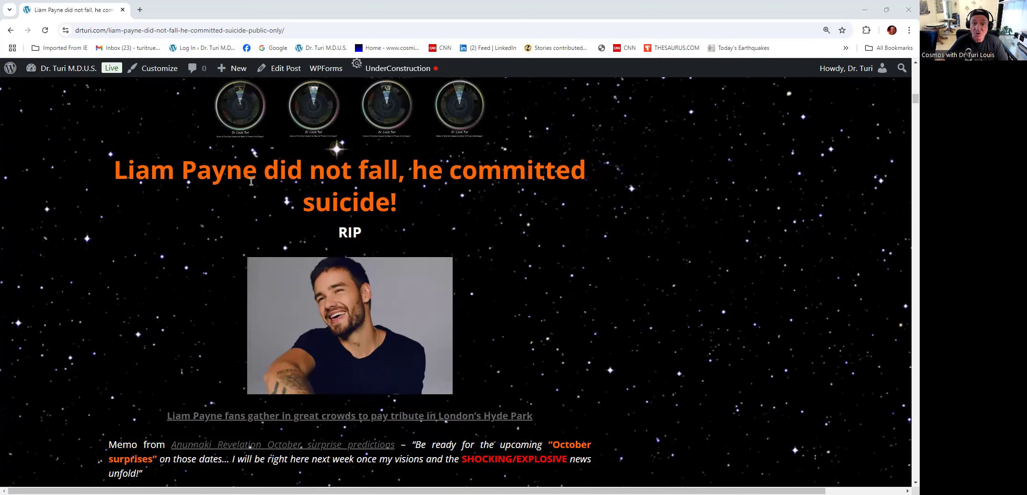
{"action": "mouse_move", "coordinate": [405, 176]}
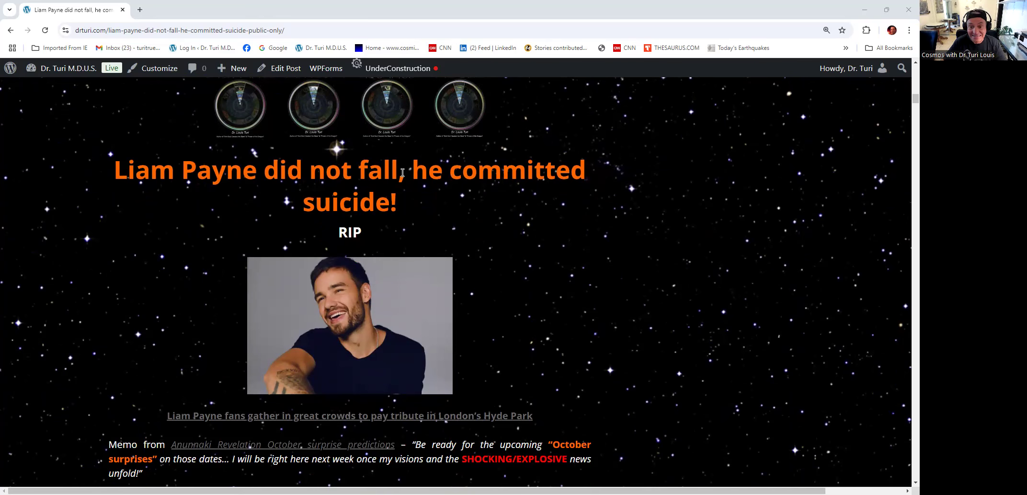
{"action": "scroll", "scroll_direction": "down", "scroll_amount": 3}
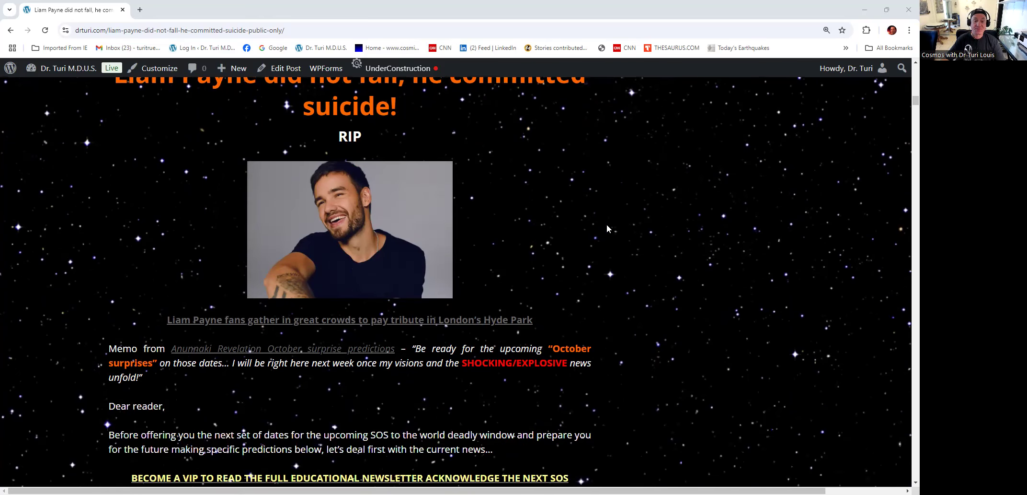
{"action": "mouse_move", "coordinate": [578, 236]}
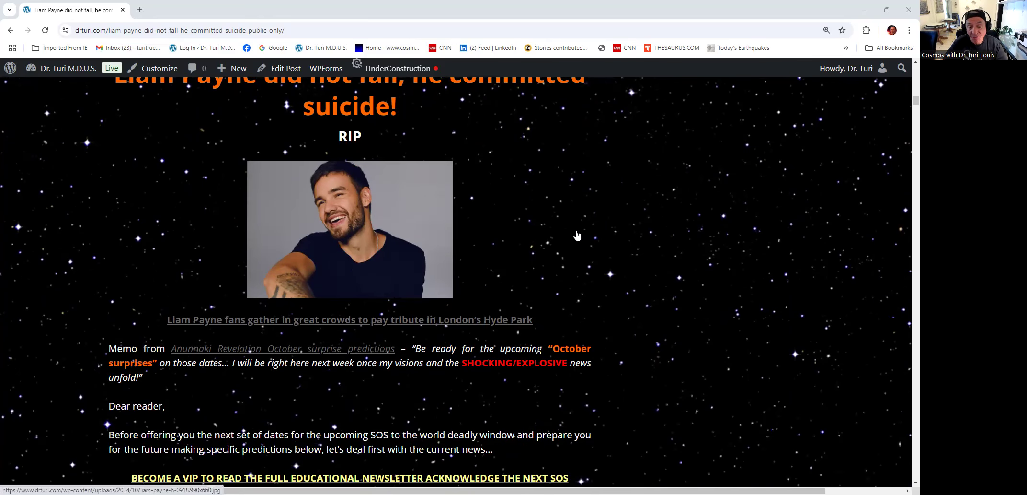
{"action": "scroll", "scroll_direction": "down", "scroll_amount": 3}
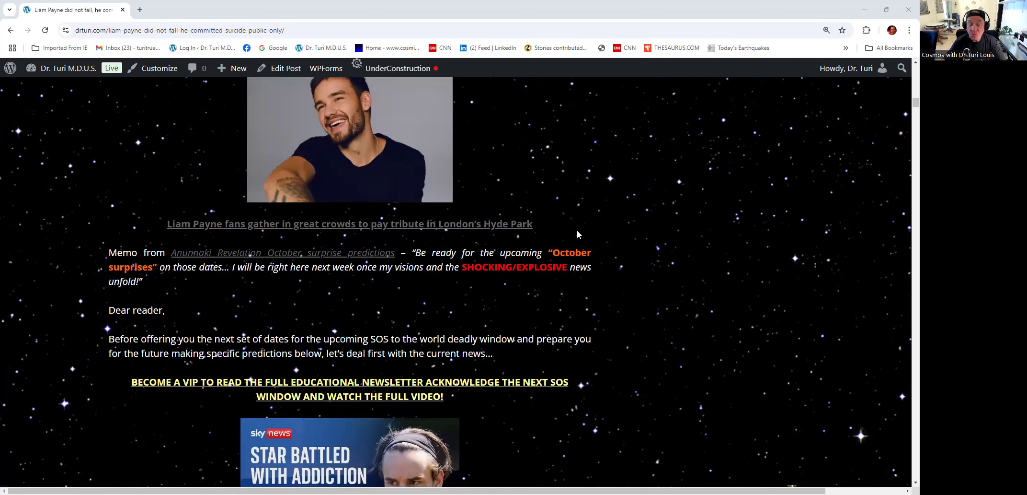
{"action": "scroll", "scroll_direction": "down", "scroll_amount": 3}
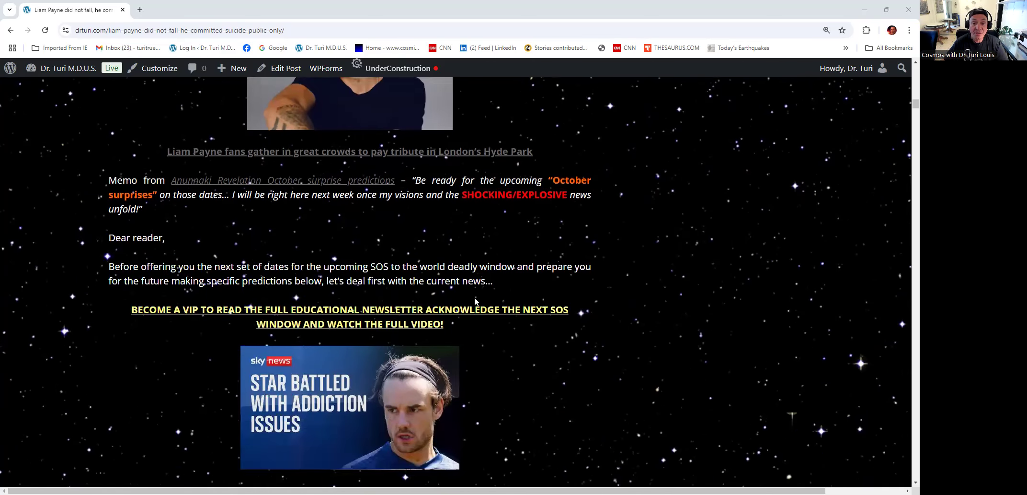
{"action": "scroll", "scroll_direction": "down", "scroll_amount": 3}
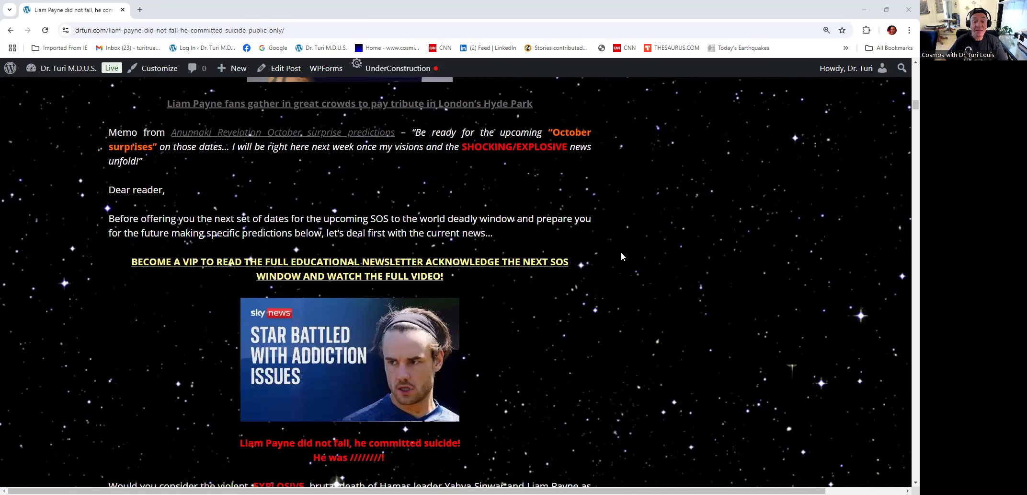
{"action": "scroll", "scroll_direction": "down", "scroll_amount": 3}
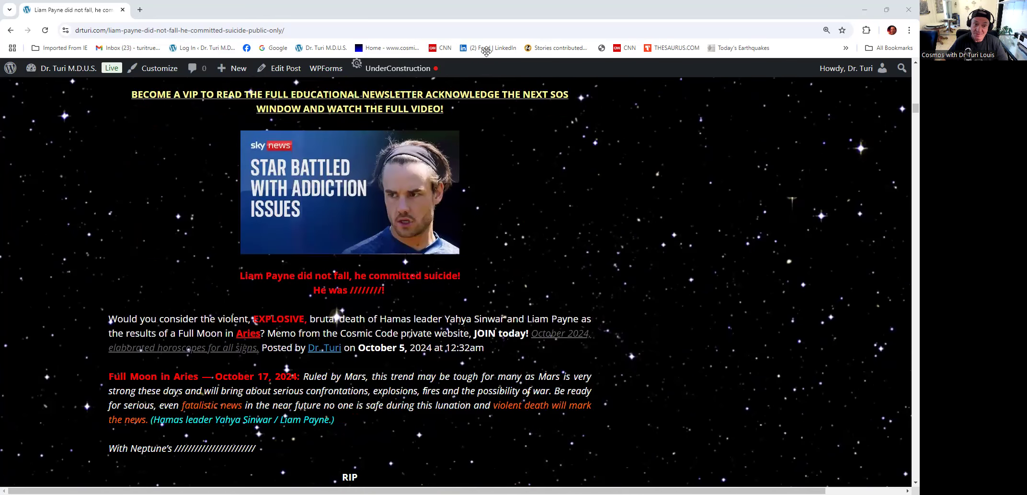
{"action": "mouse_move", "coordinate": [349, 142]}
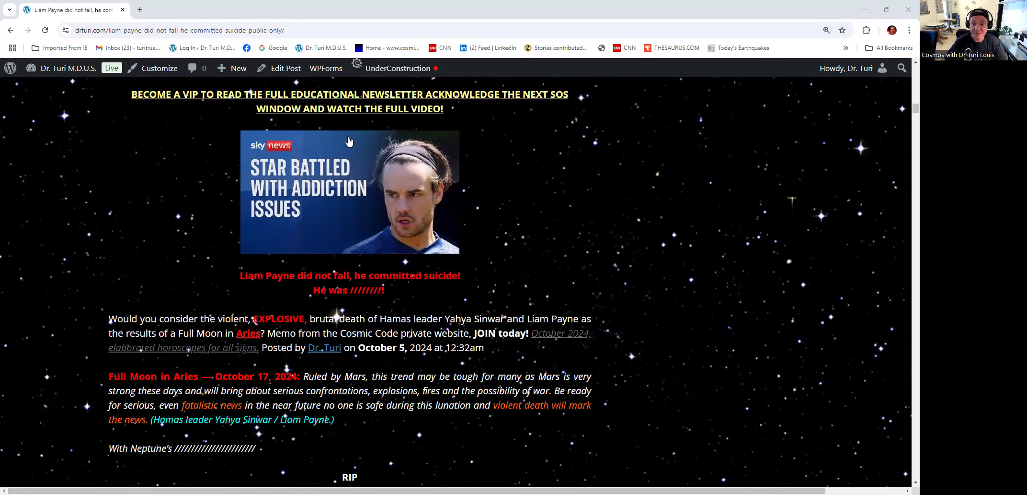
{"action": "mouse_move", "coordinate": [654, 222]}
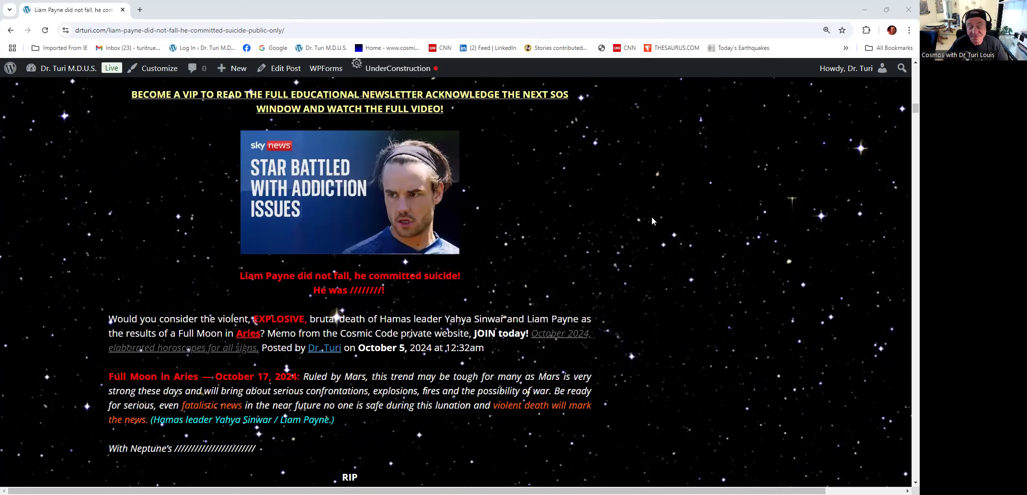
{"action": "mouse_move", "coordinate": [643, 226]}
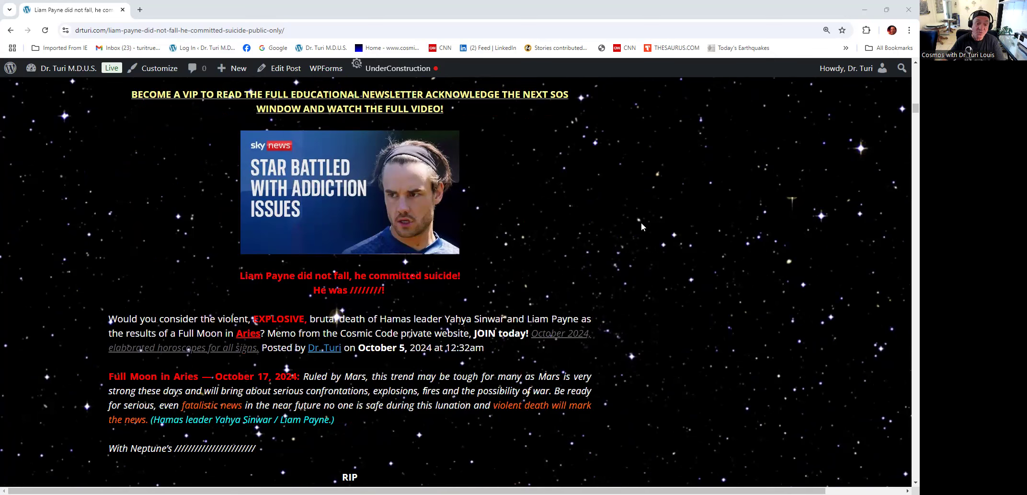
{"action": "mouse_move", "coordinate": [593, 284]}
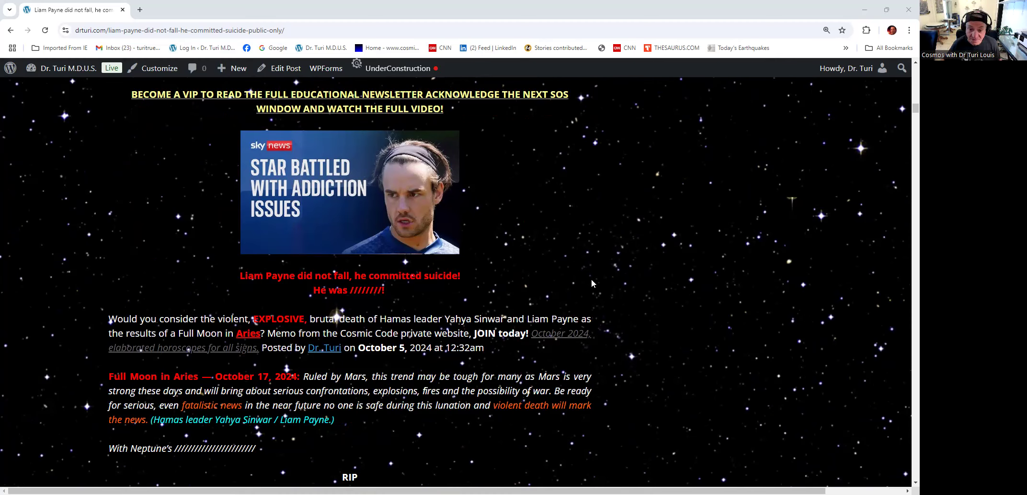
{"action": "mouse_move", "coordinate": [338, 147]}
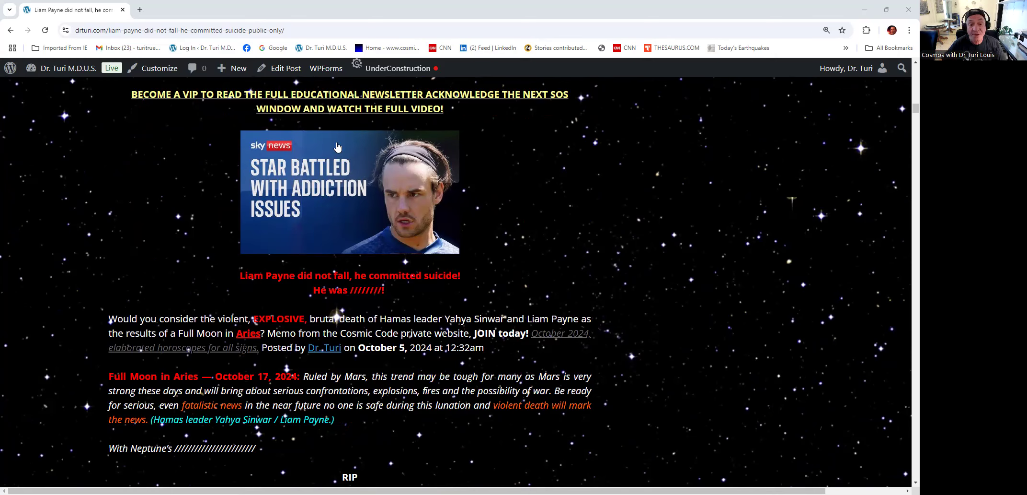
{"action": "mouse_move", "coordinate": [628, 261]}
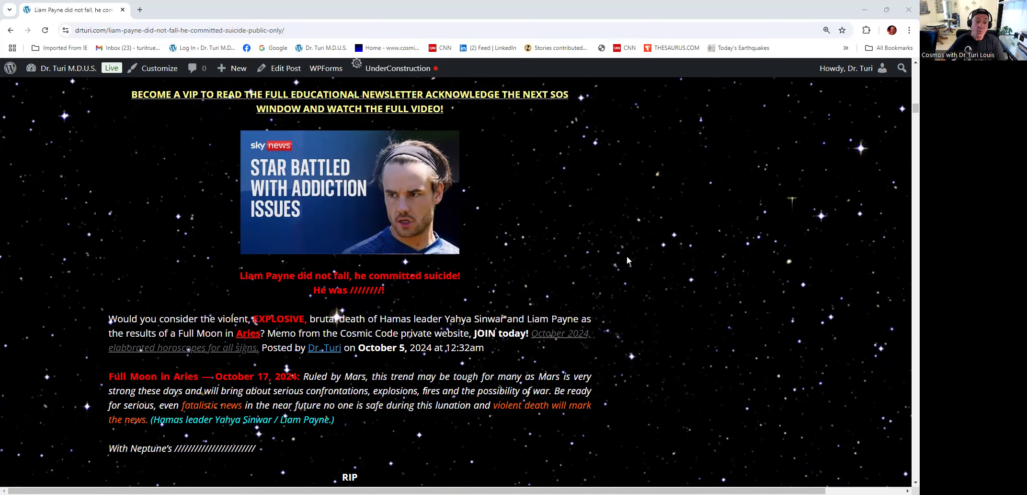
{"action": "mouse_move", "coordinate": [278, 287]}
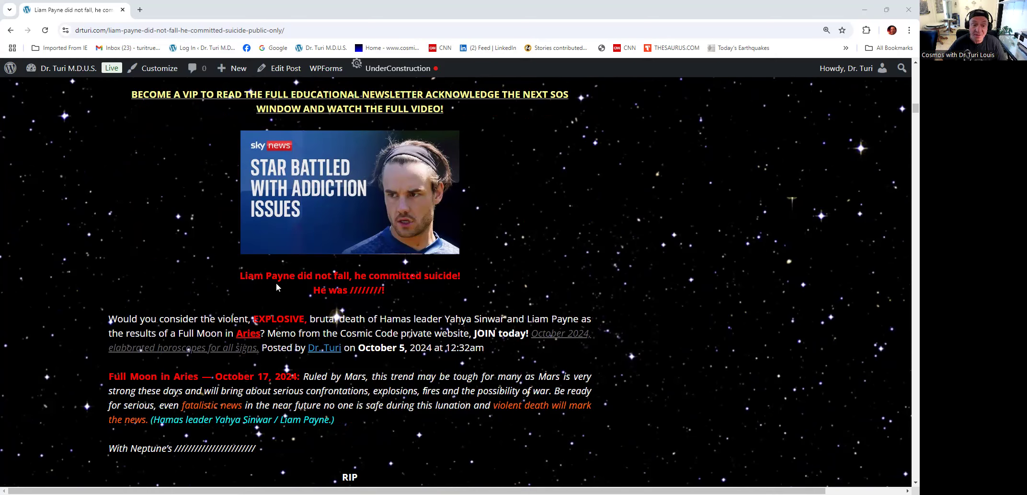
{"action": "mouse_move", "coordinate": [291, 281]}
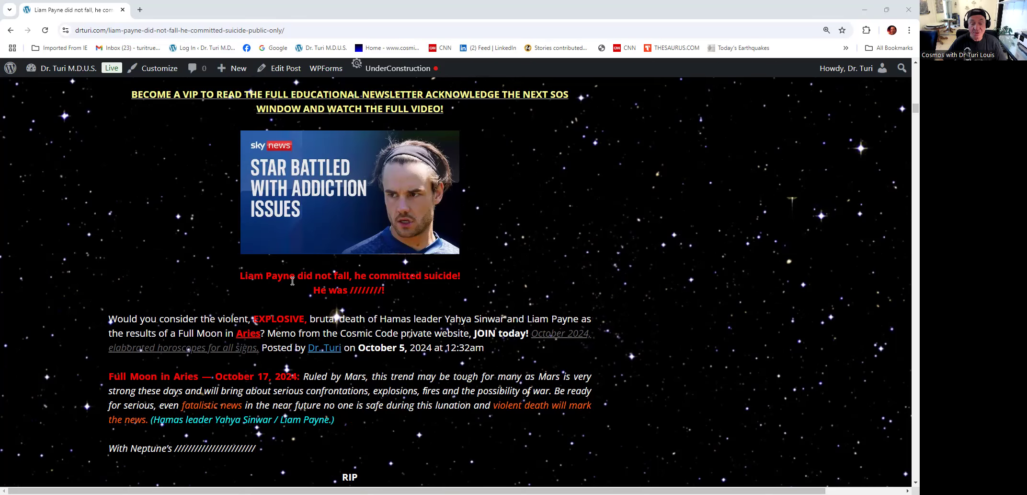
{"action": "scroll", "scroll_direction": "down", "scroll_amount": 3}
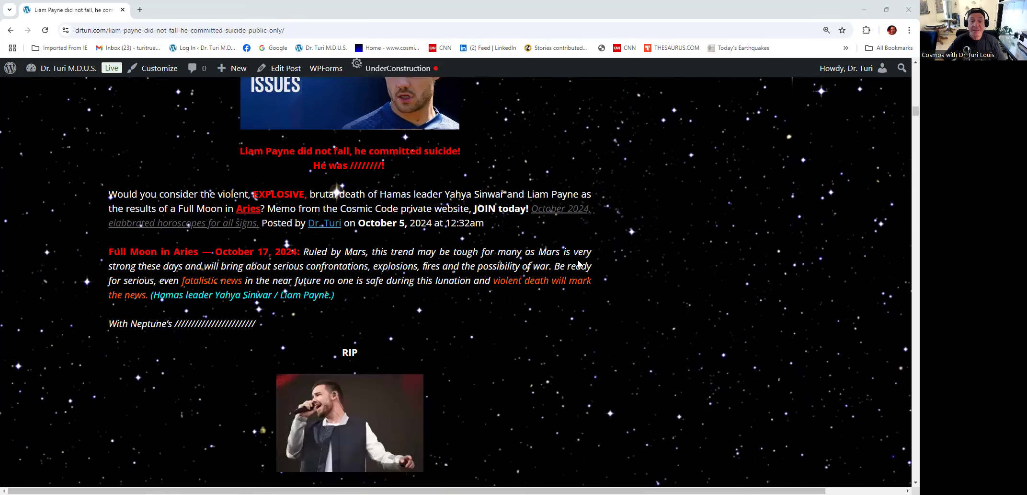
{"action": "scroll", "scroll_direction": "down", "scroll_amount": 3}
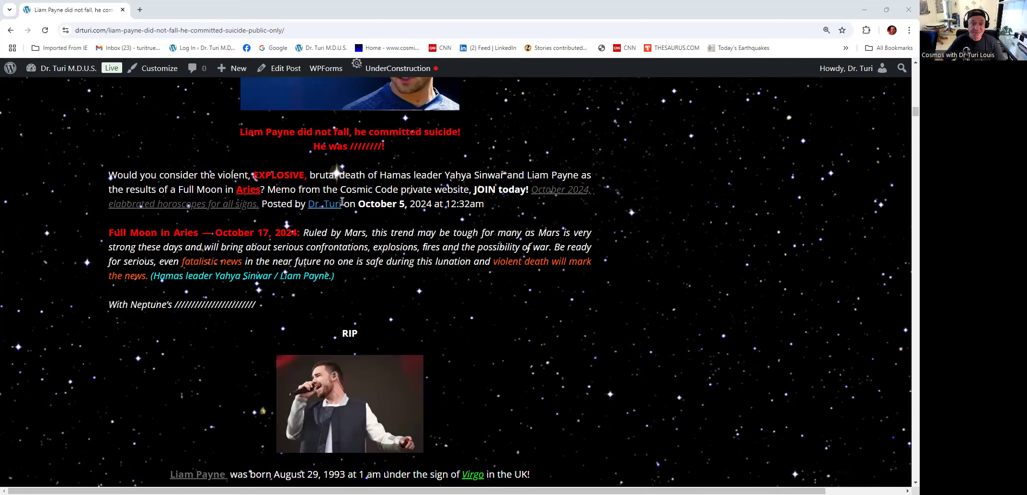
{"action": "mouse_move", "coordinate": [143, 189]}
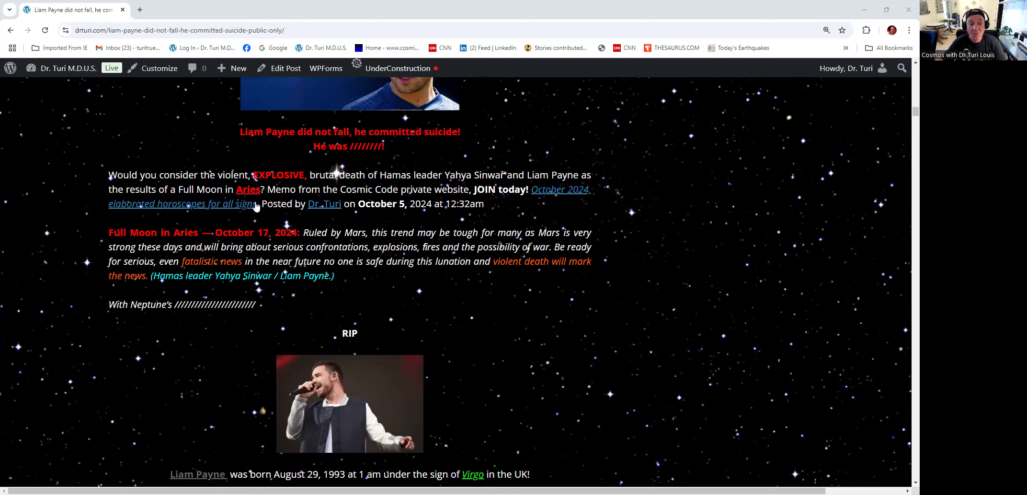
{"action": "mouse_move", "coordinate": [768, 205]}
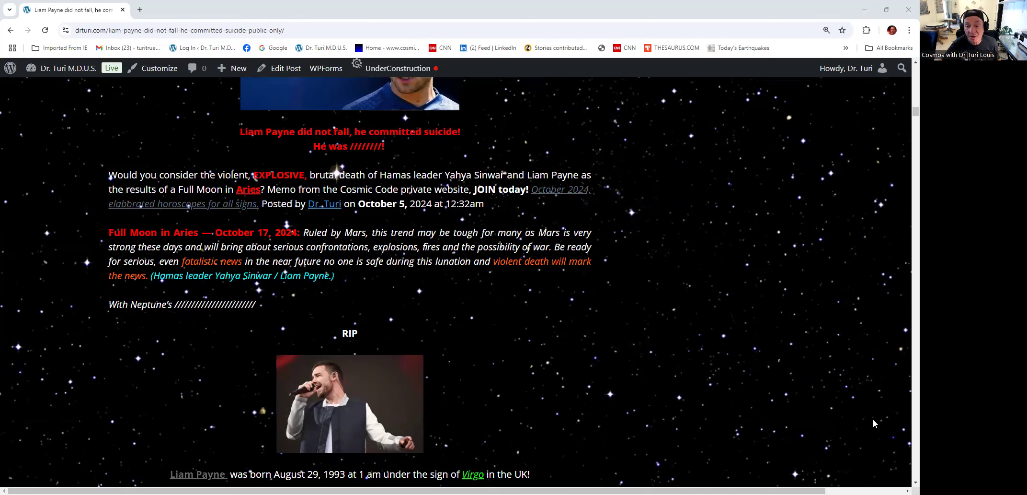
{"action": "mouse_move", "coordinate": [691, 232]}
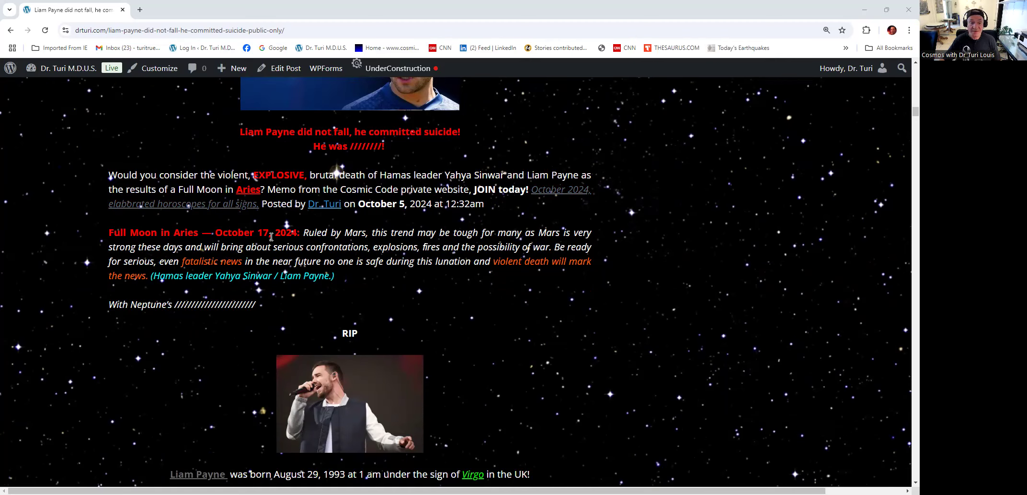
{"action": "mouse_move", "coordinate": [496, 265]}
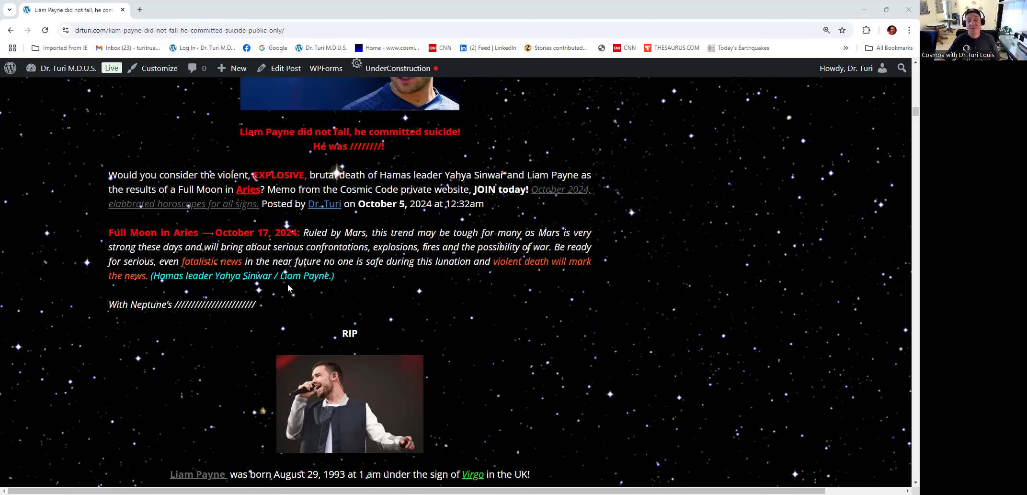
{"action": "mouse_move", "coordinate": [445, 297]}
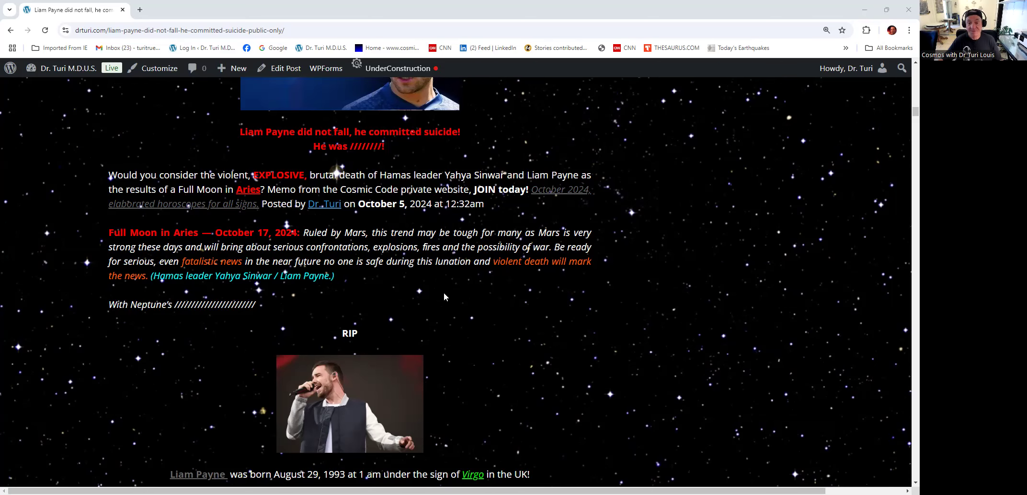
{"action": "scroll", "scroll_direction": "down", "scroll_amount": 3}
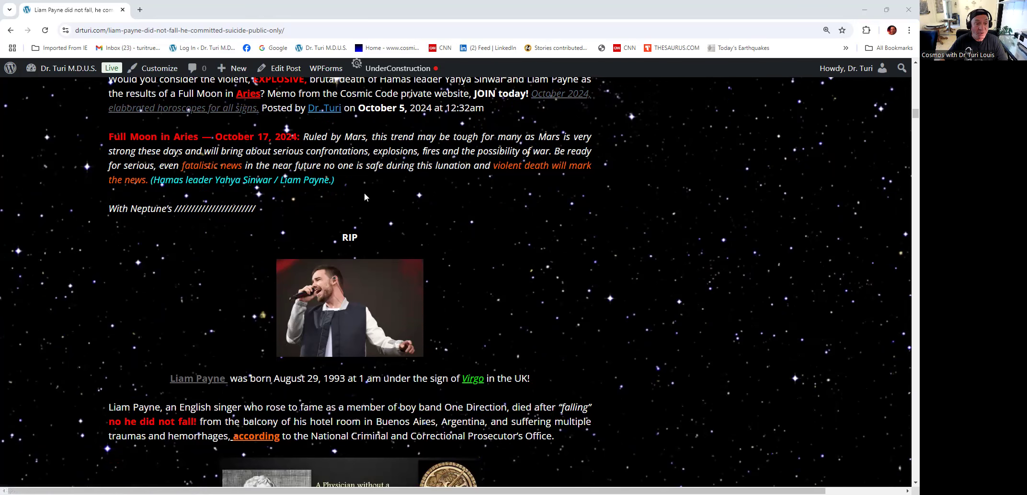
{"action": "scroll", "scroll_direction": "down", "scroll_amount": 3}
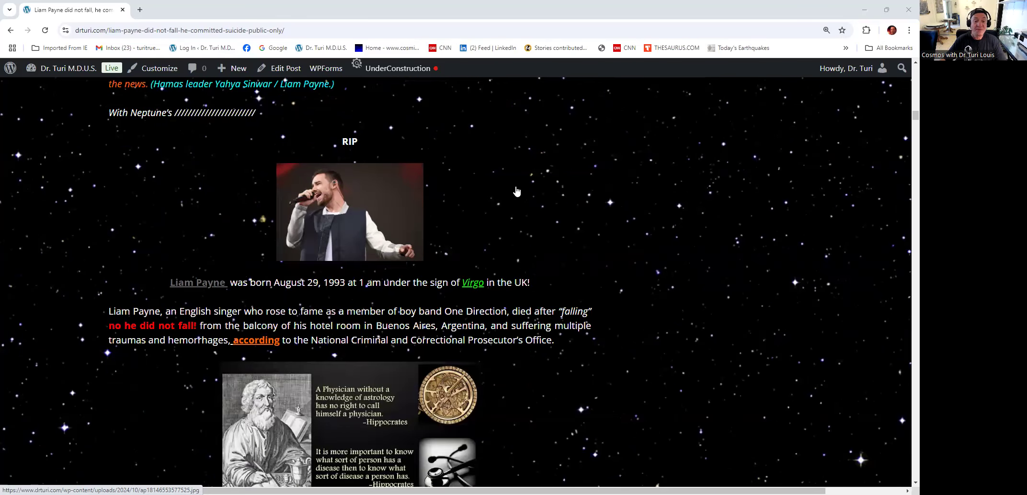
{"action": "scroll", "scroll_direction": "down", "scroll_amount": 3}
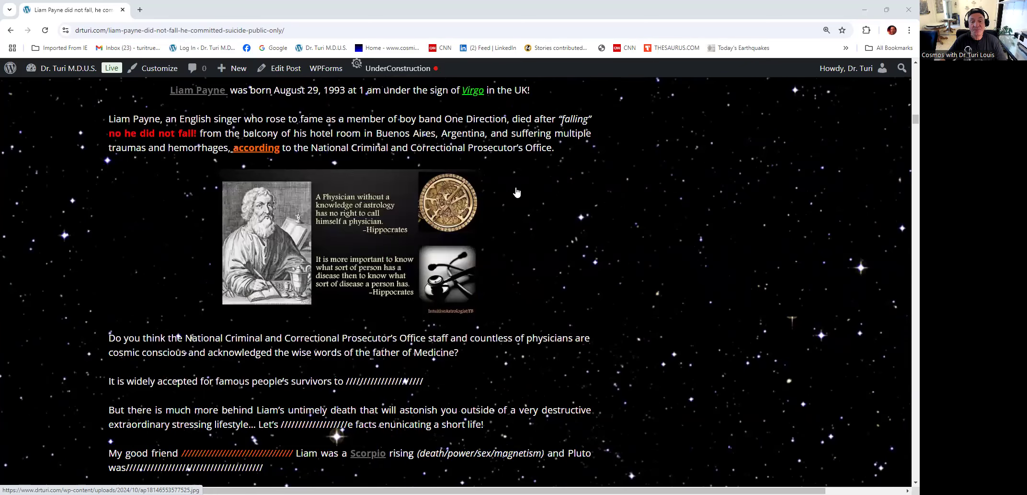
{"action": "scroll", "scroll_direction": "down", "scroll_amount": 3}
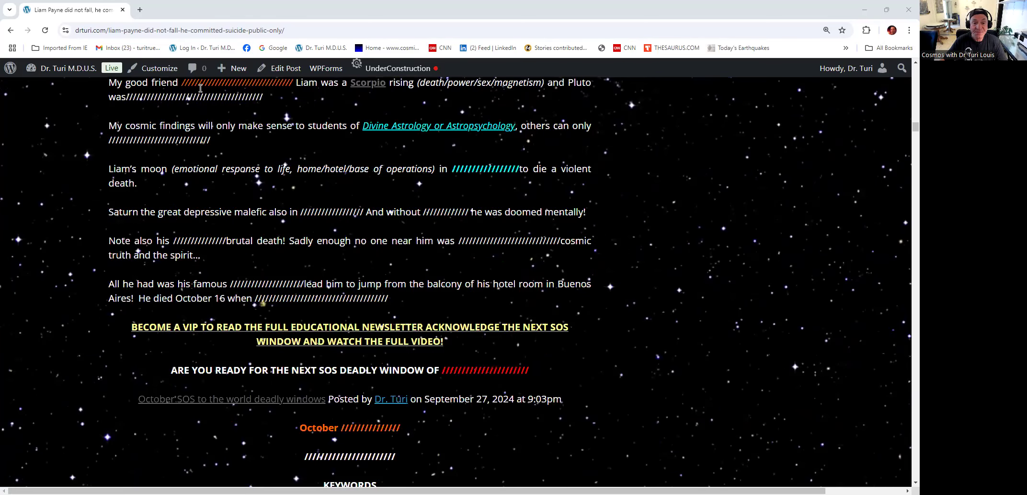
{"action": "scroll", "scroll_direction": "down", "scroll_amount": 3}
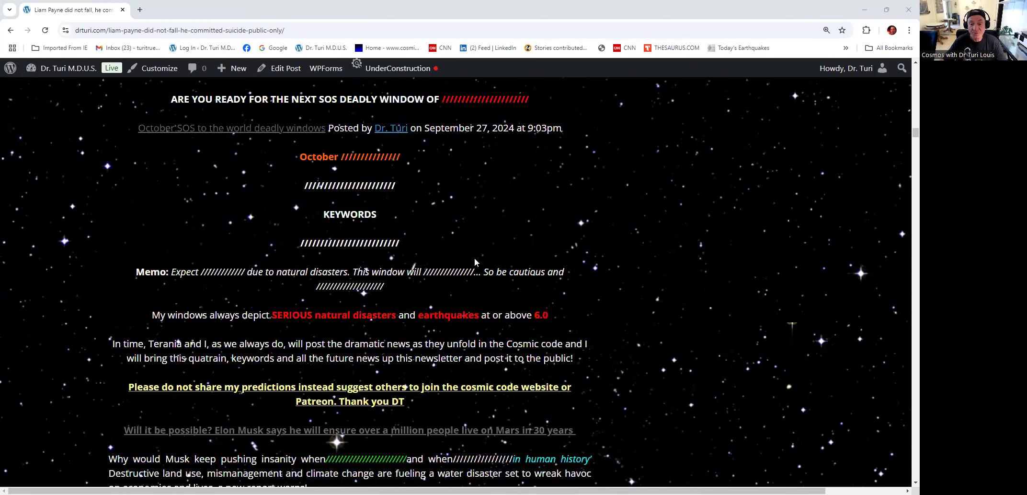
{"action": "scroll", "scroll_direction": "up", "scroll_amount": 3}
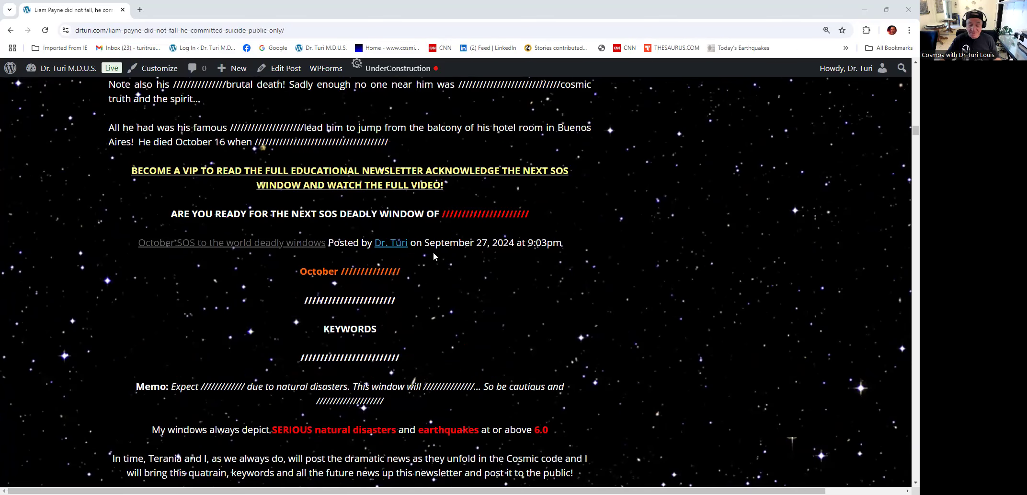
{"action": "mouse_move", "coordinate": [513, 325]}
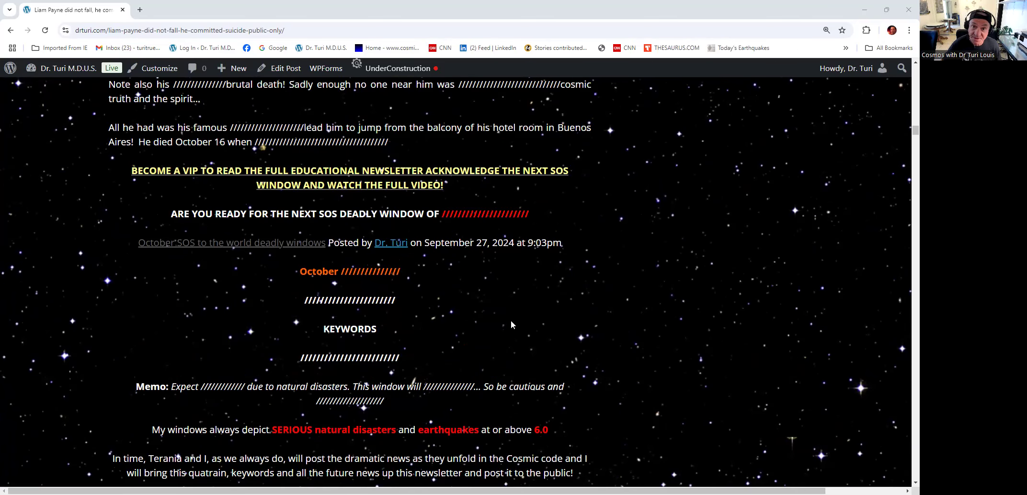
{"action": "scroll", "scroll_direction": "down", "scroll_amount": 3}
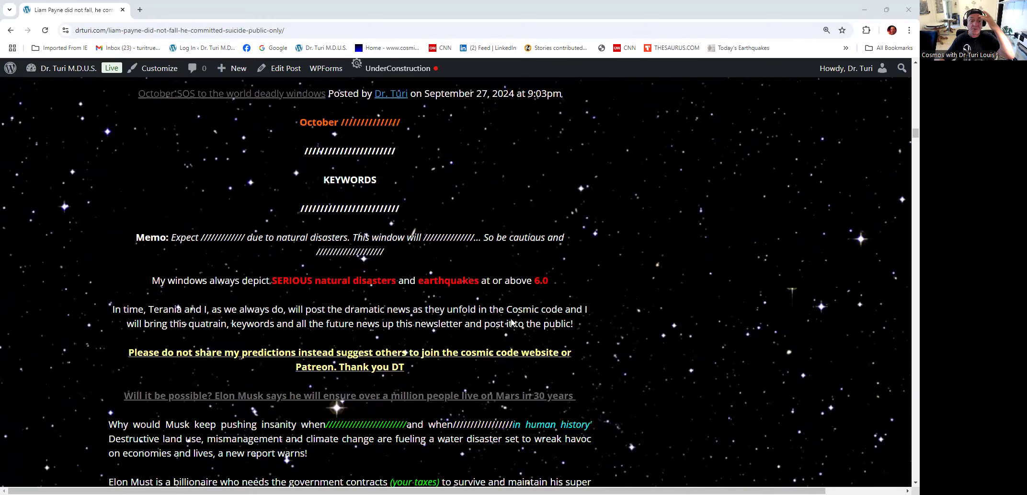
{"action": "scroll", "scroll_direction": "down", "scroll_amount": 3}
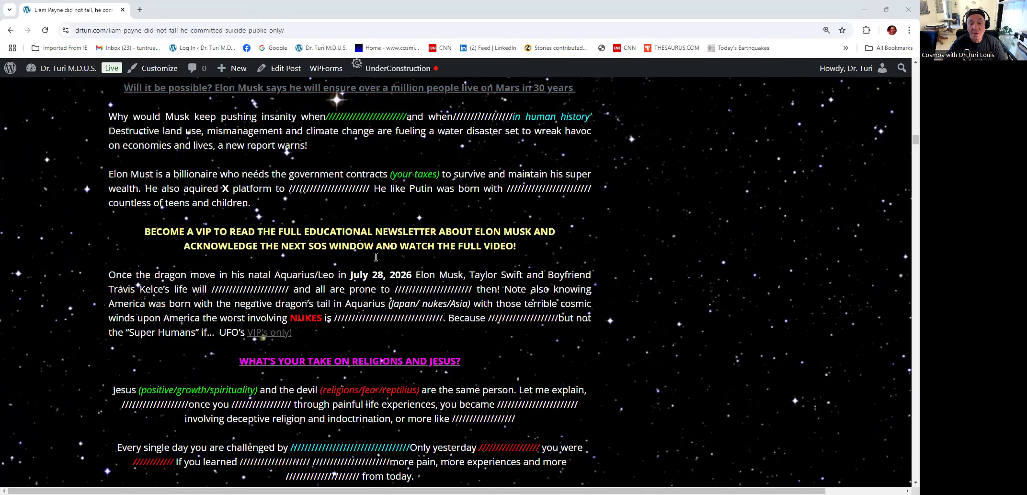
{"action": "scroll", "scroll_direction": "down", "scroll_amount": 3}
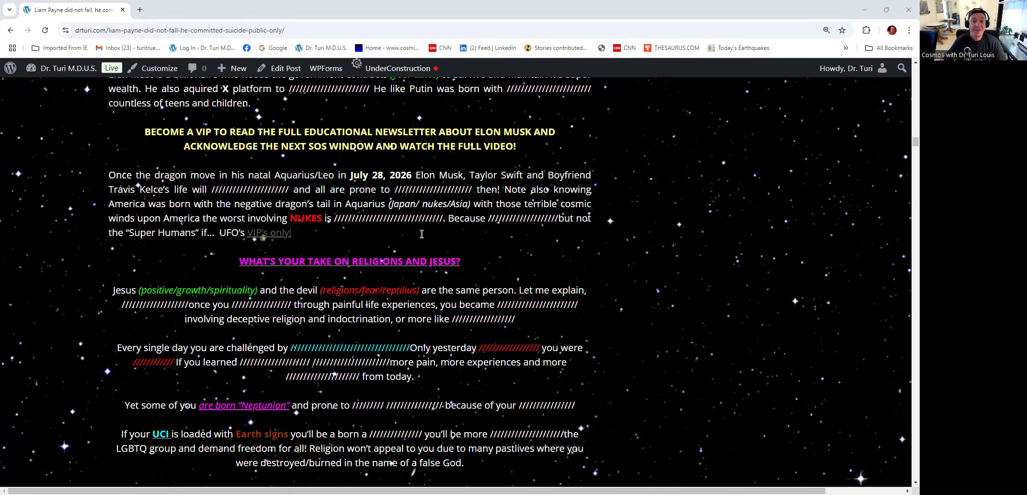
{"action": "scroll", "scroll_direction": "down", "scroll_amount": 3}
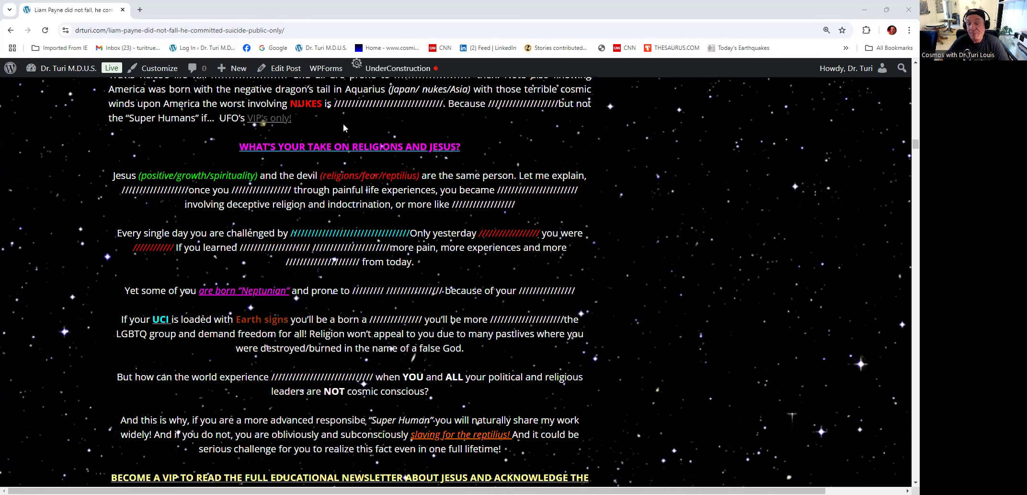
{"action": "mouse_move", "coordinate": [497, 132]}
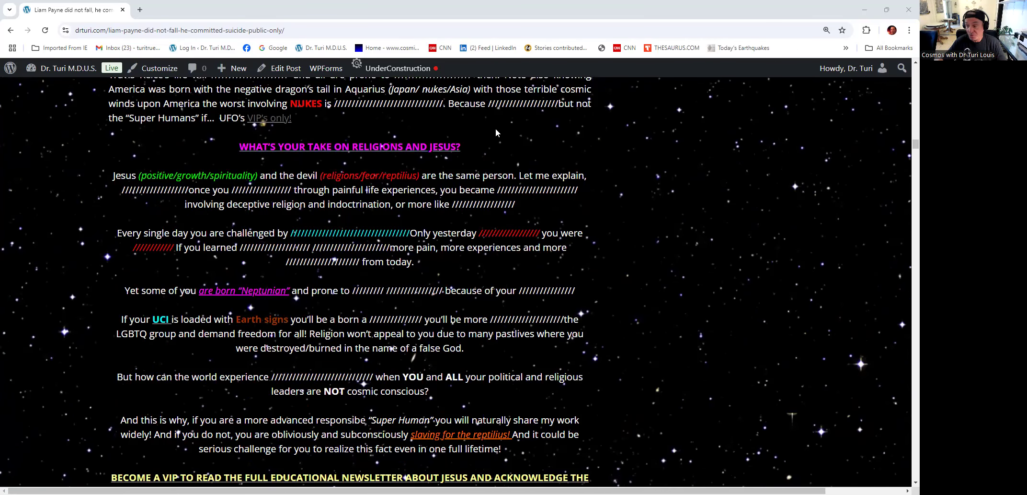
{"action": "mouse_move", "coordinate": [401, 131]}
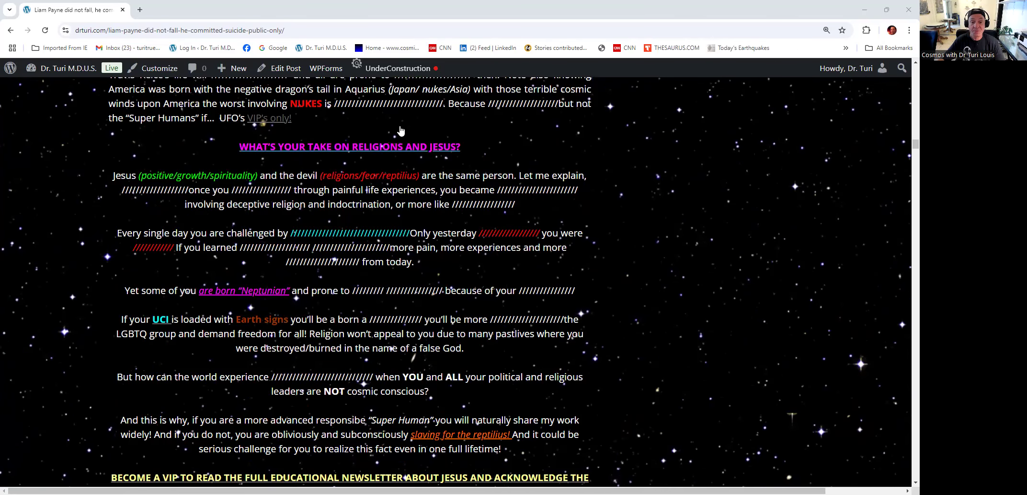
{"action": "mouse_move", "coordinate": [327, 189]}
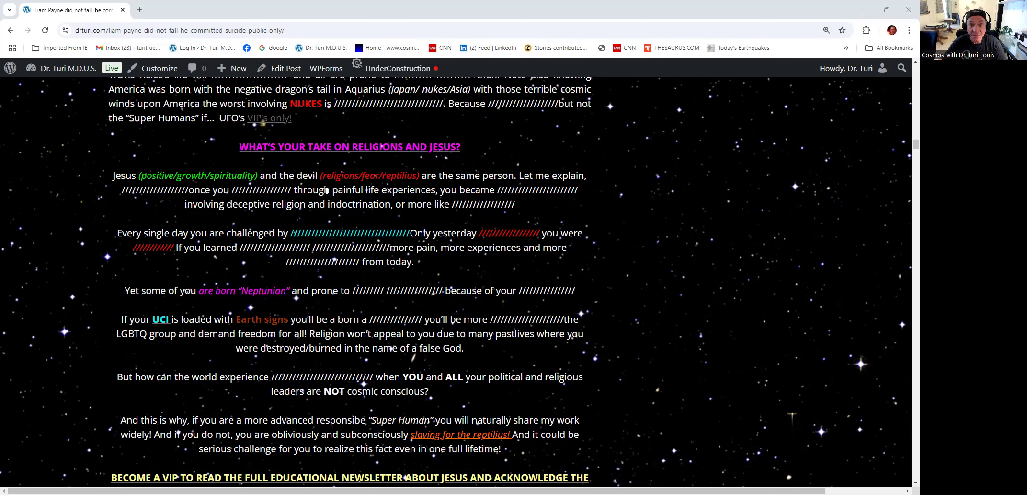
{"action": "scroll", "scroll_direction": "down", "scroll_amount": 3}
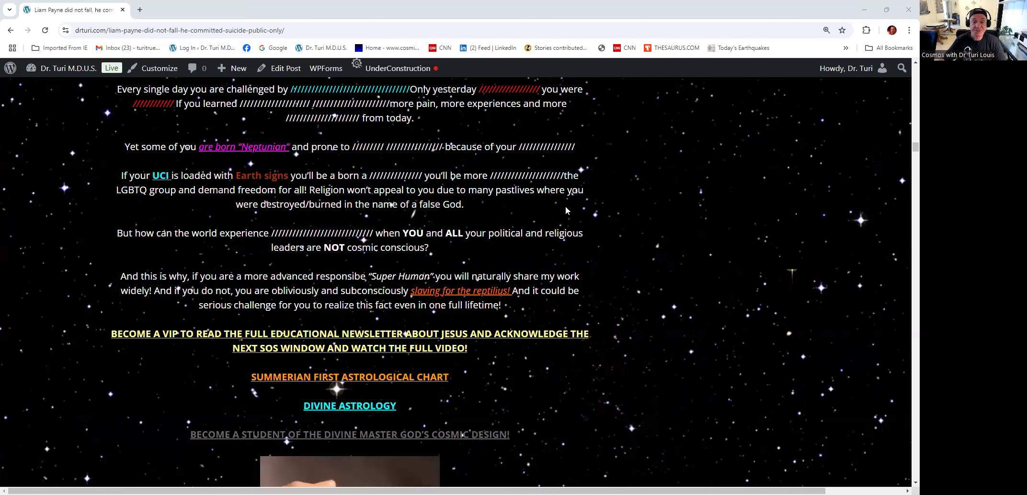
{"action": "scroll", "scroll_direction": "down", "scroll_amount": 3}
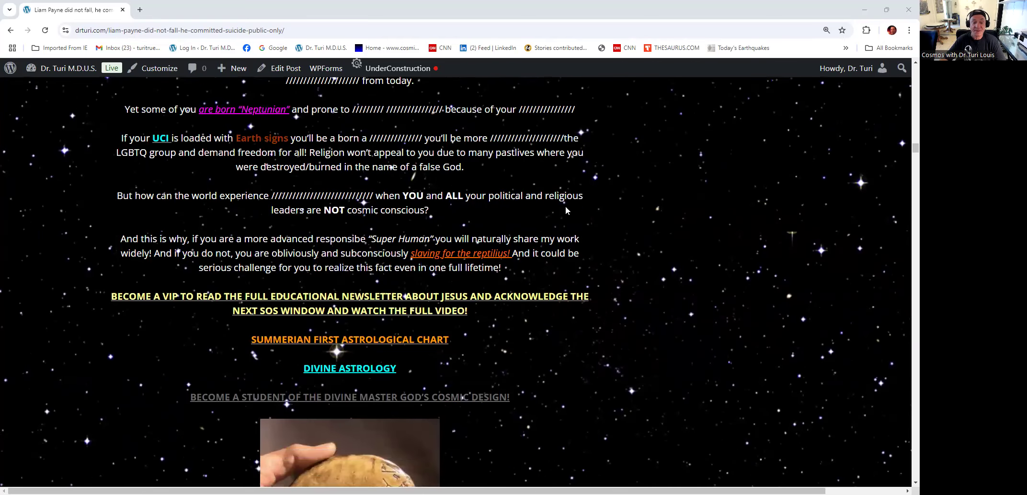
{"action": "scroll", "scroll_direction": "down", "scroll_amount": 3}
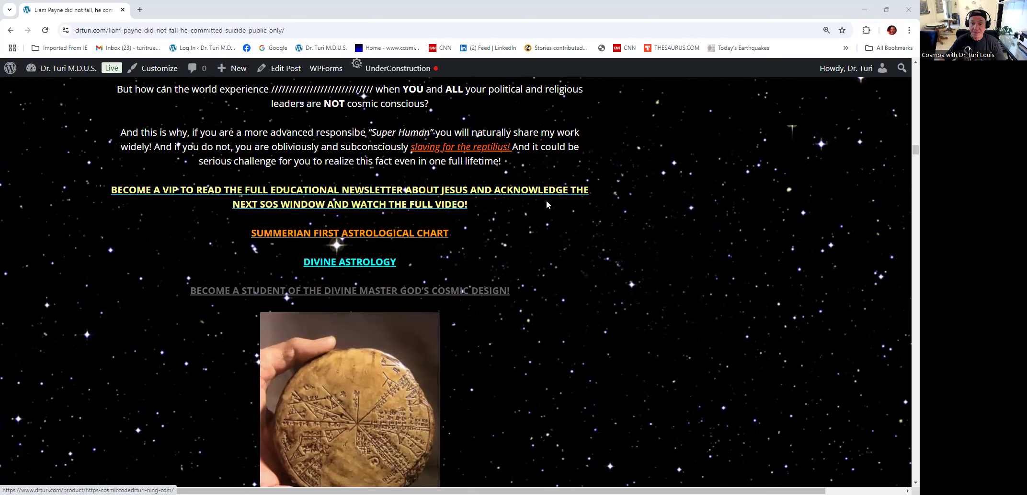
{"action": "mouse_move", "coordinate": [462, 164]}
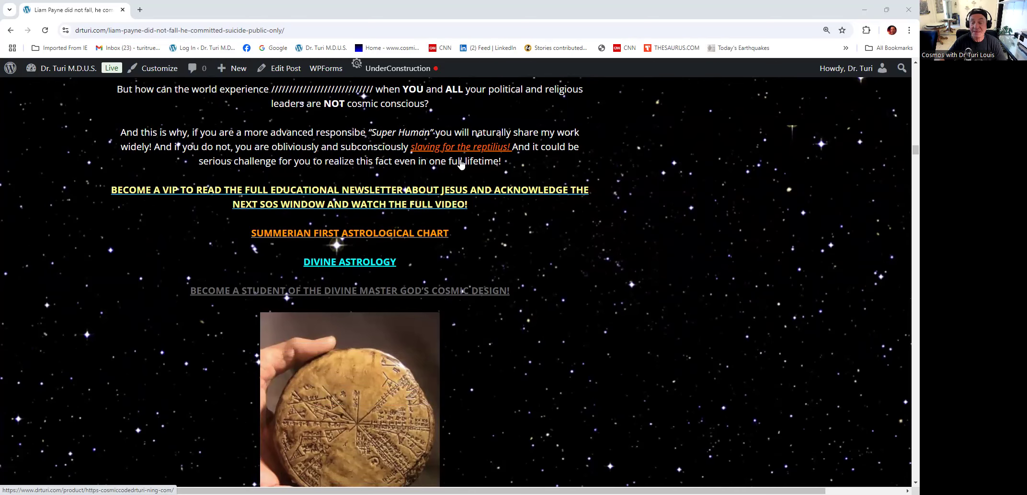
{"action": "scroll", "scroll_direction": "down", "scroll_amount": 3}
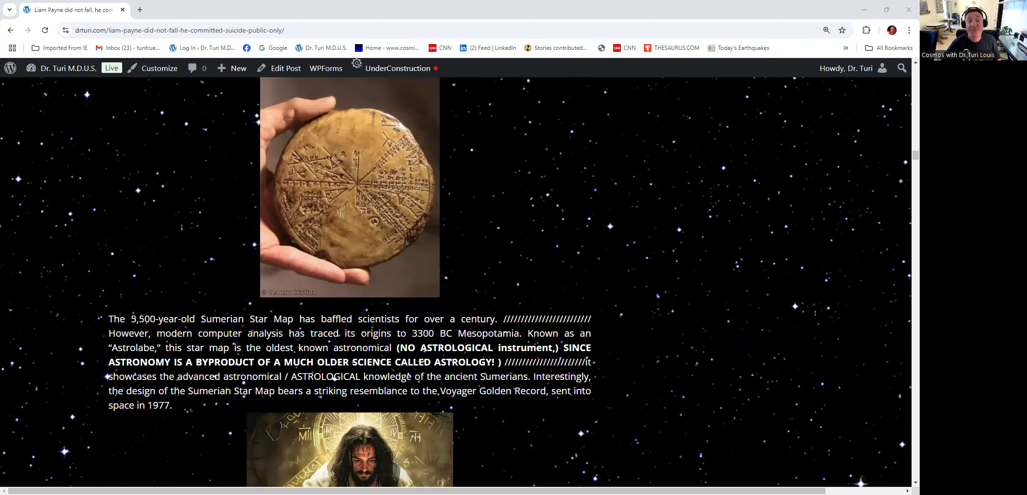
{"action": "mouse_move", "coordinate": [602, 260]}
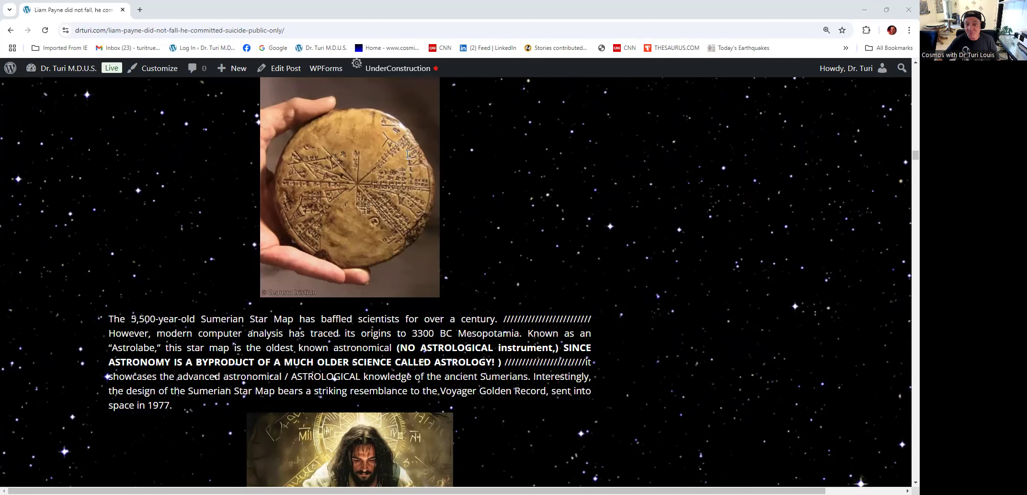
{"action": "scroll", "scroll_direction": "down", "scroll_amount": 3}
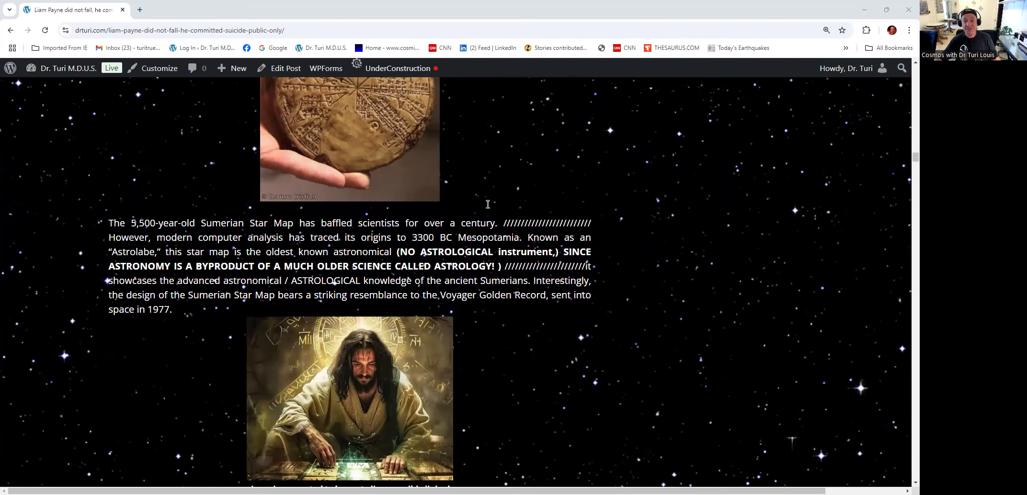
{"action": "scroll", "scroll_direction": "down", "scroll_amount": 3}
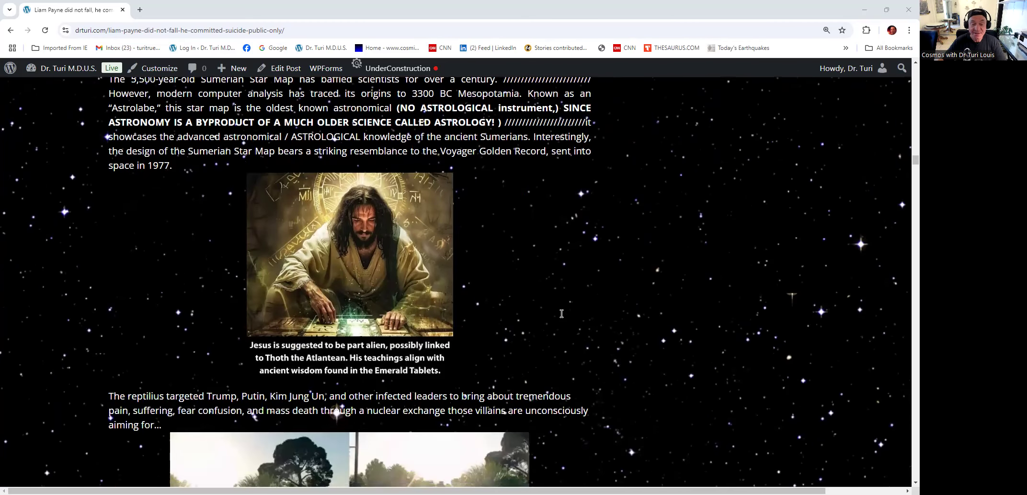
{"action": "scroll", "scroll_direction": "down", "scroll_amount": 3}
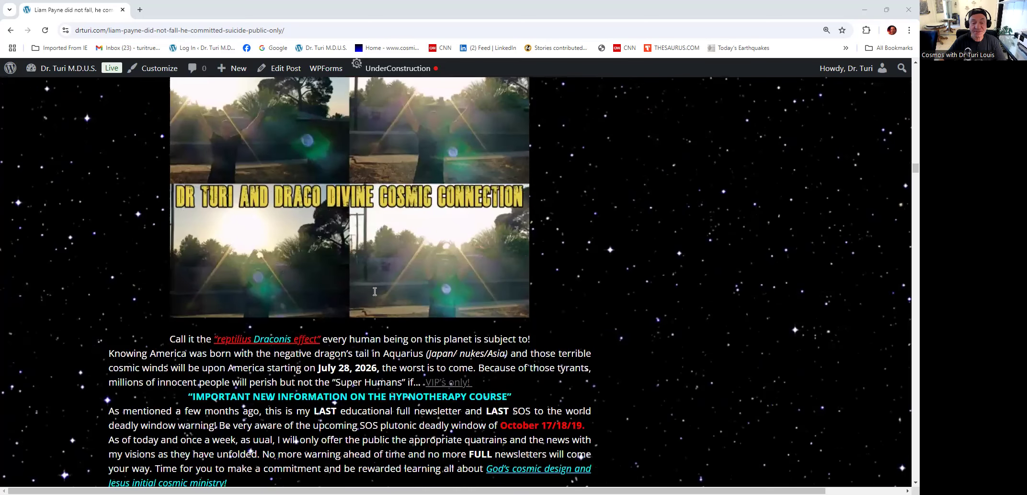
{"action": "scroll", "scroll_direction": "down", "scroll_amount": 3}
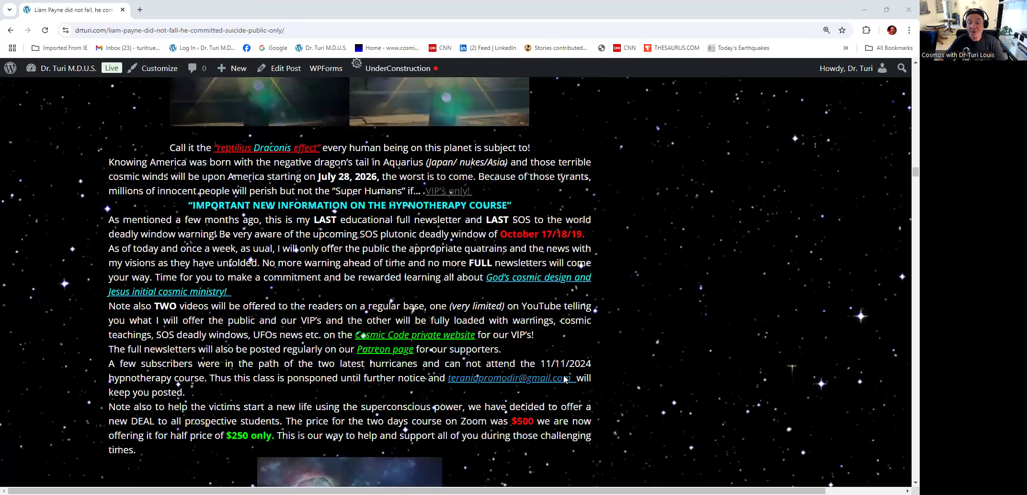